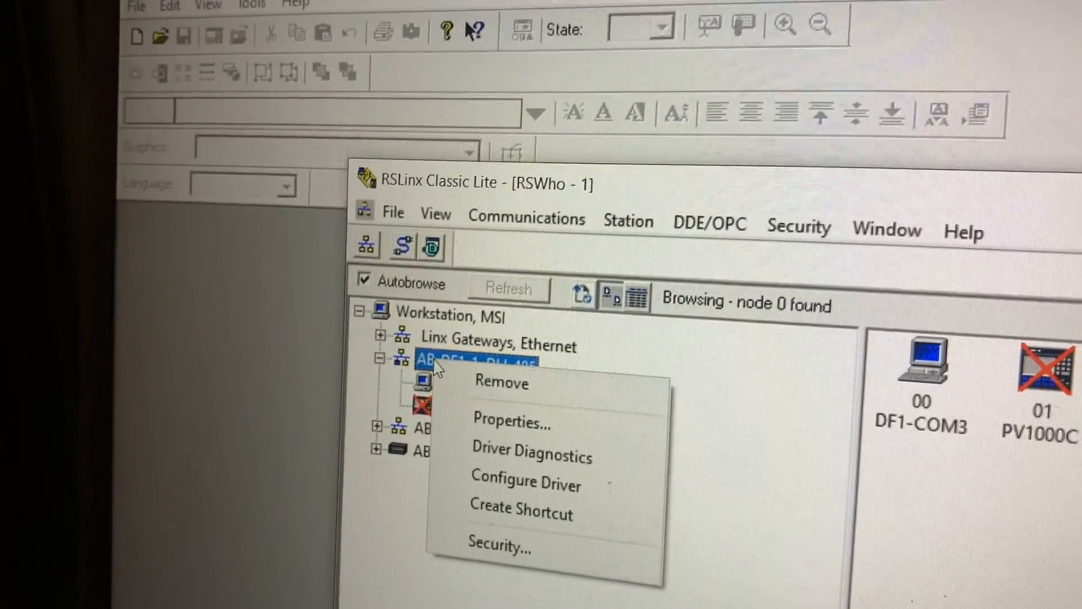
Delete the old AB_DF1-1 DH-485 driver in Configure Drivers, keeping Ethernet and virtual backplane
click(527, 220)
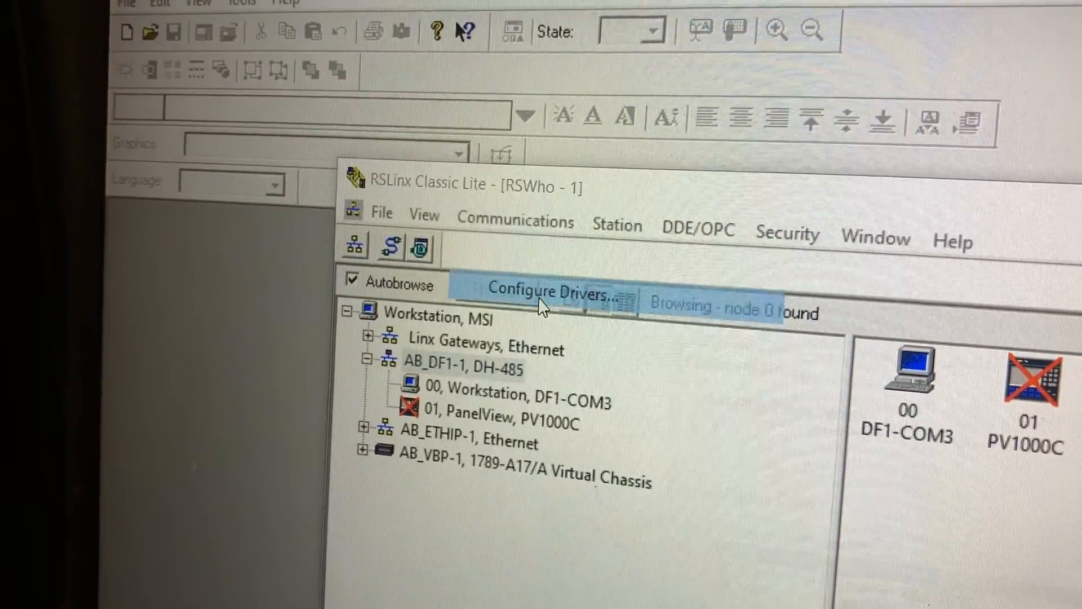
click(545, 291)
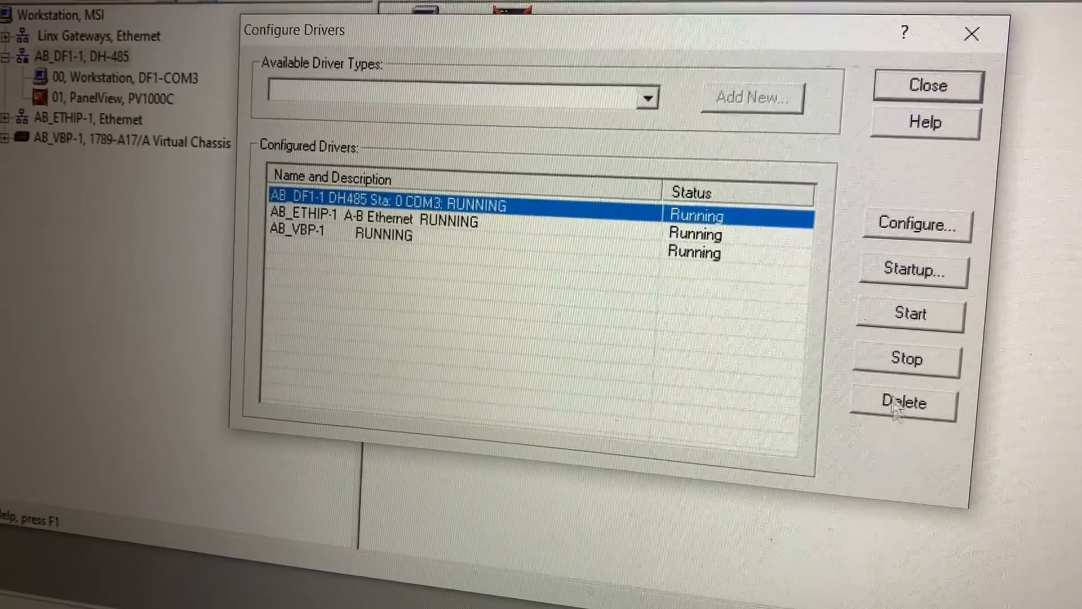
click(905, 403)
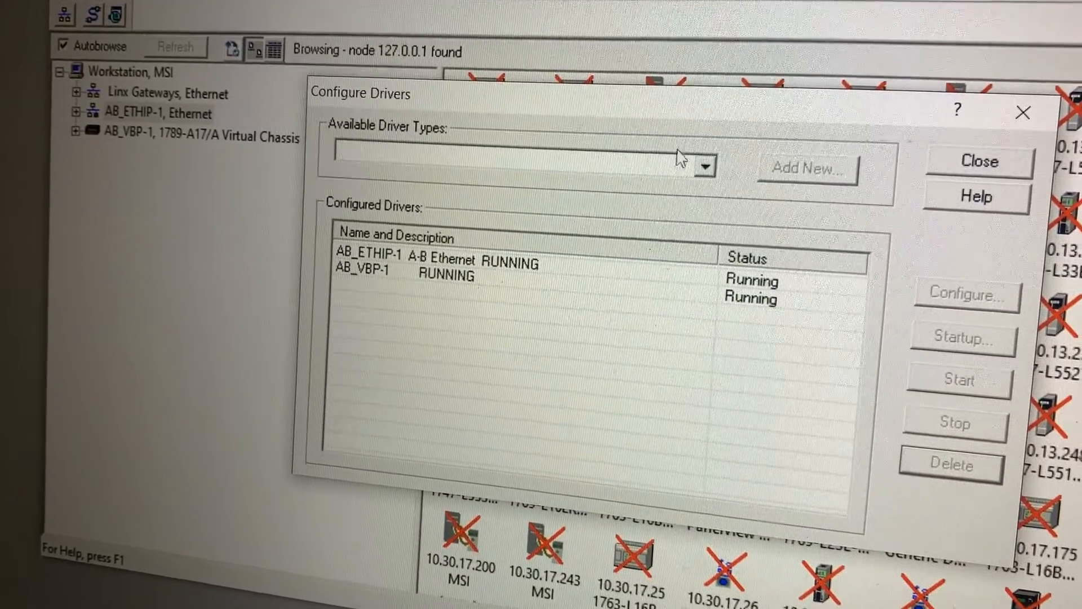
Add a new RS-232 DF1 devices driver and accept the default name AB_DF1-1
click(702, 165)
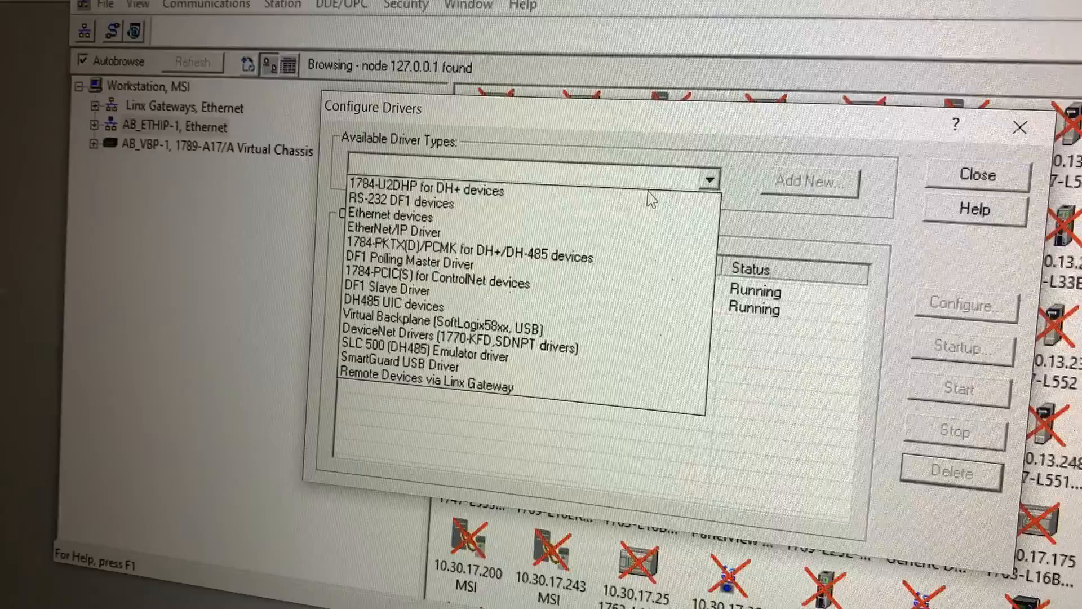
click(442, 328)
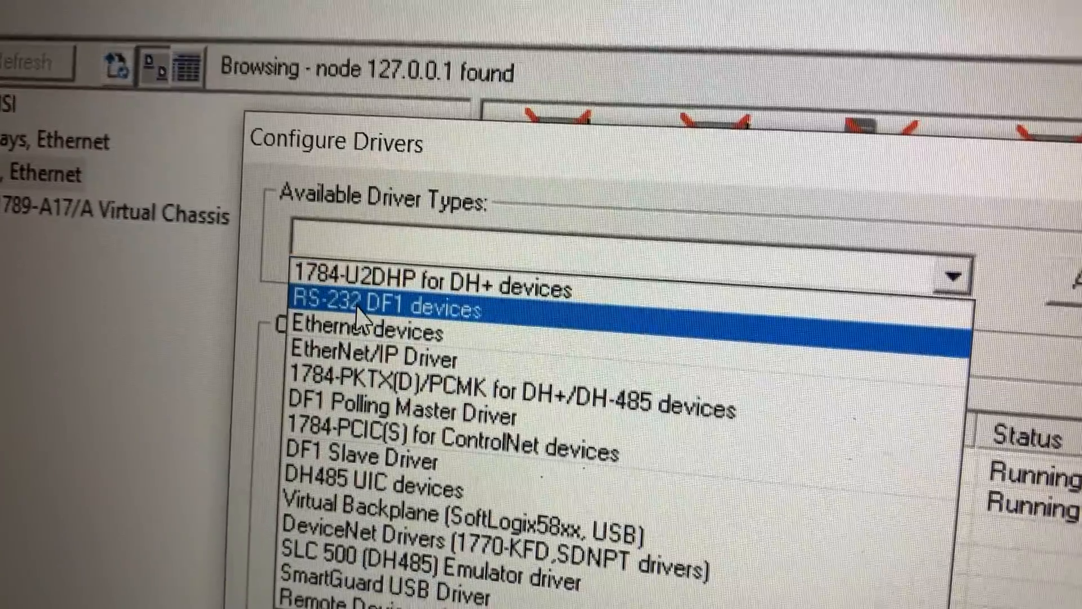
click(393, 308)
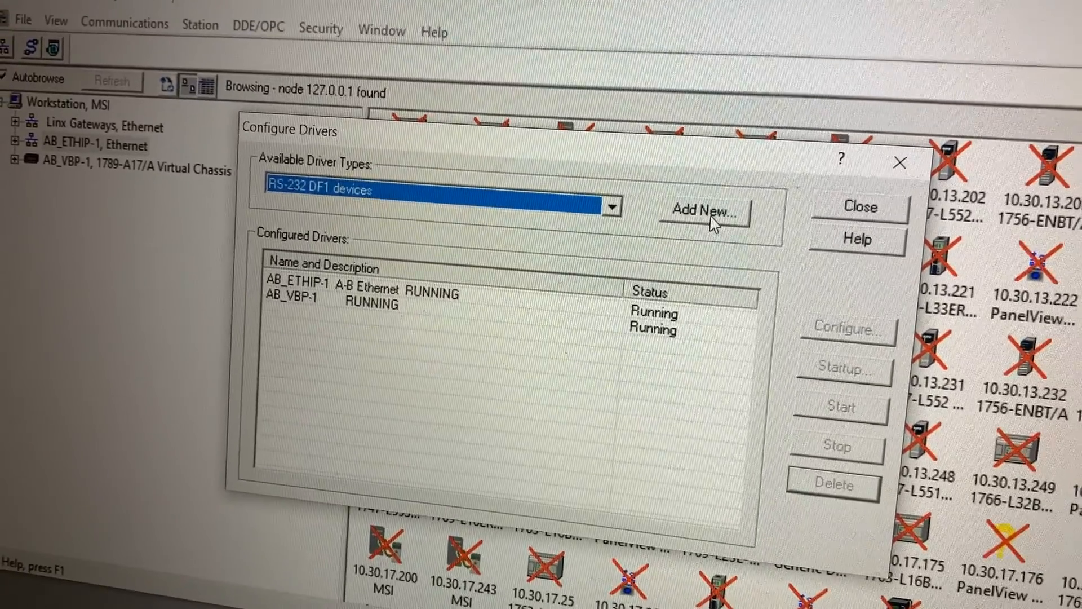
click(704, 210)
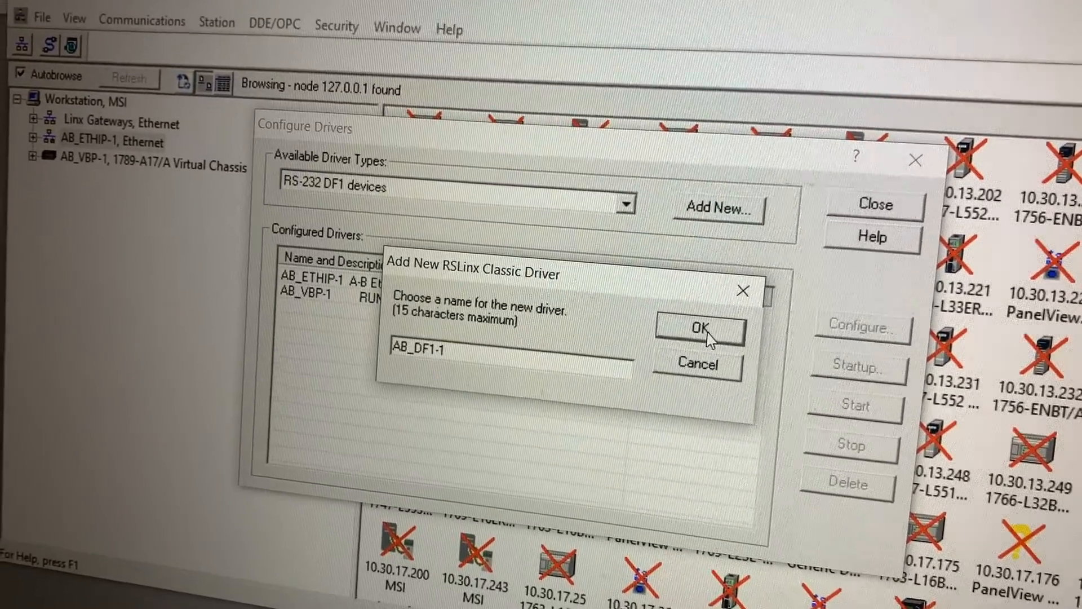
click(699, 329)
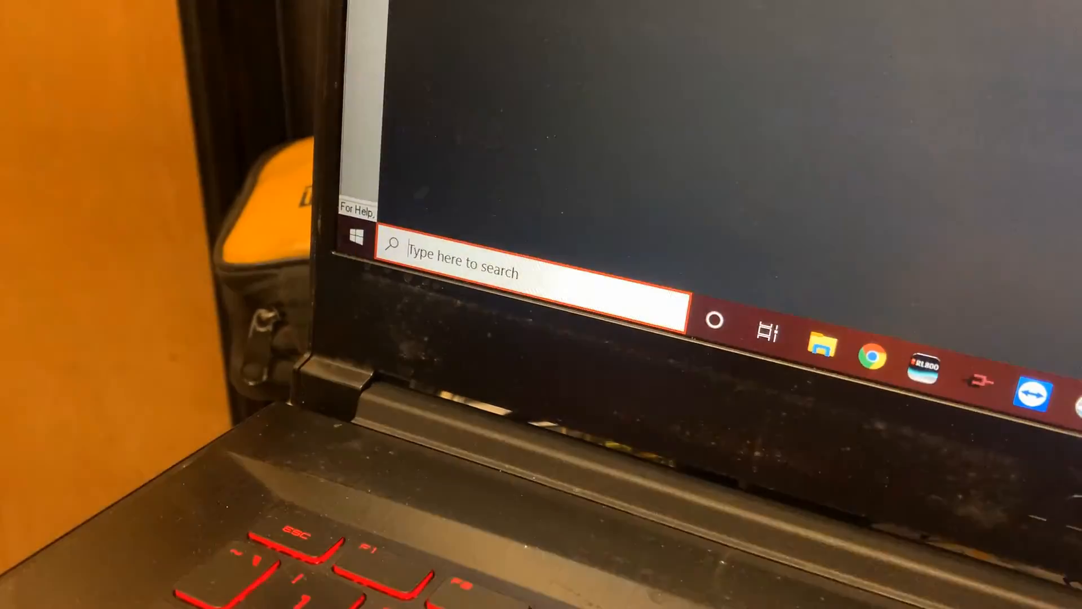
text(de)
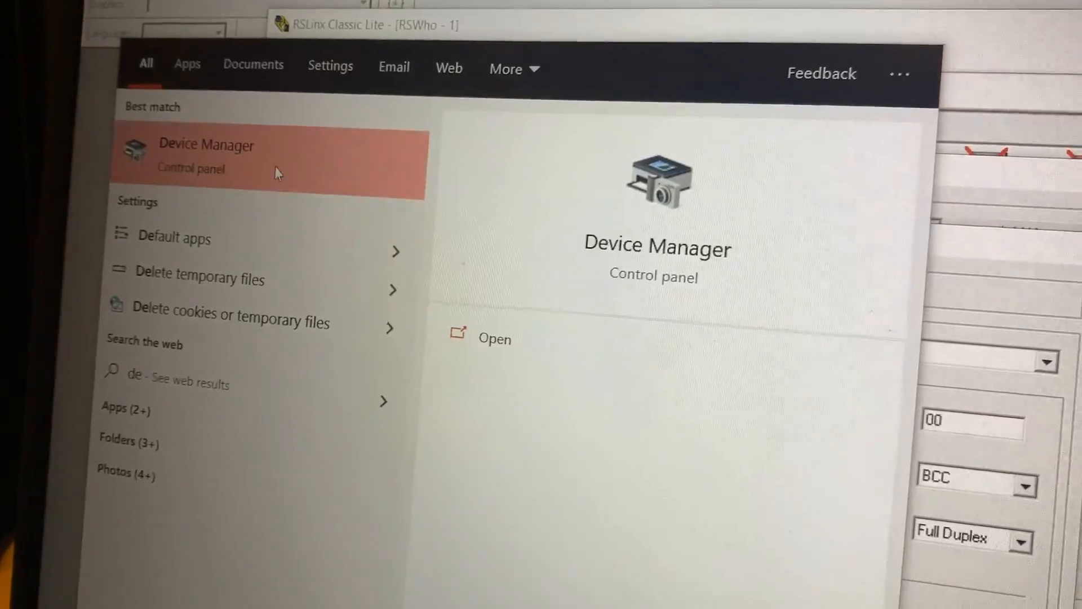
click(207, 156)
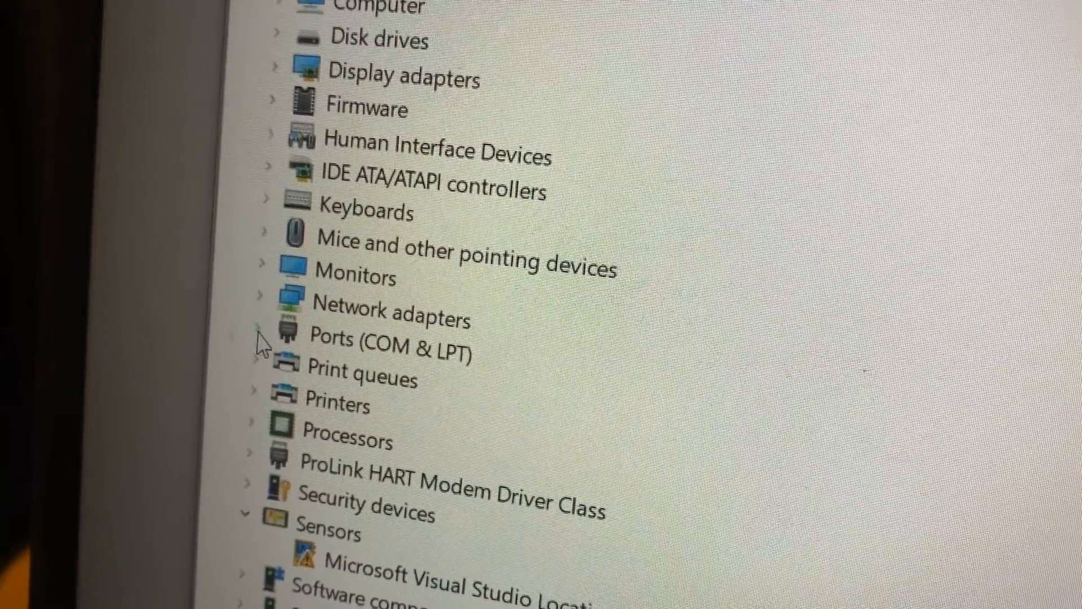
click(260, 338)
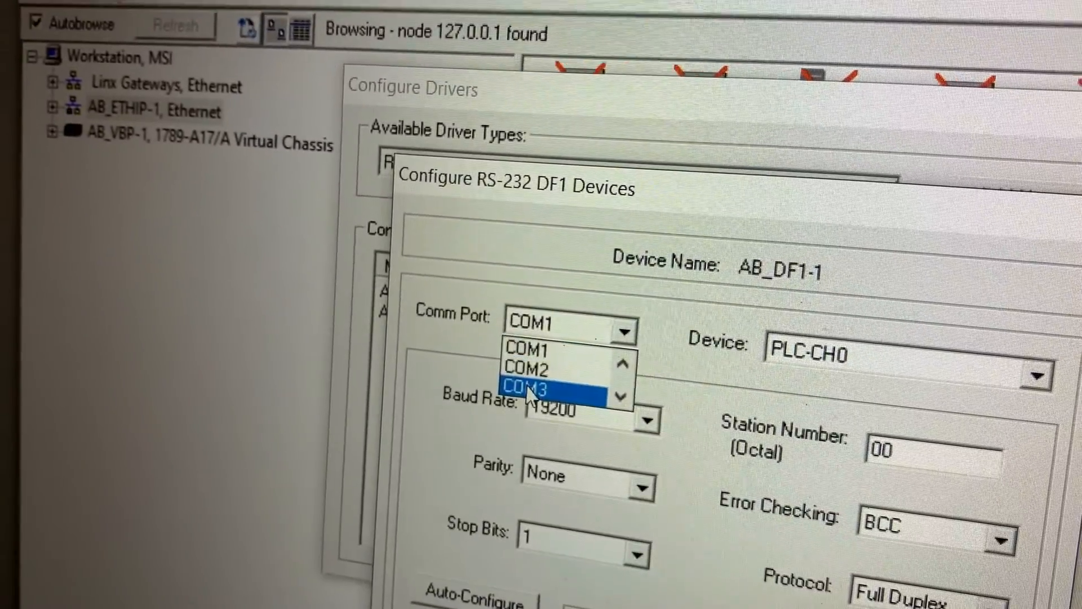
Set the DF1 driver to COM3, device SLC-CH0/Micro/PanelView and 19200 baud, then auto-configure
click(531, 386)
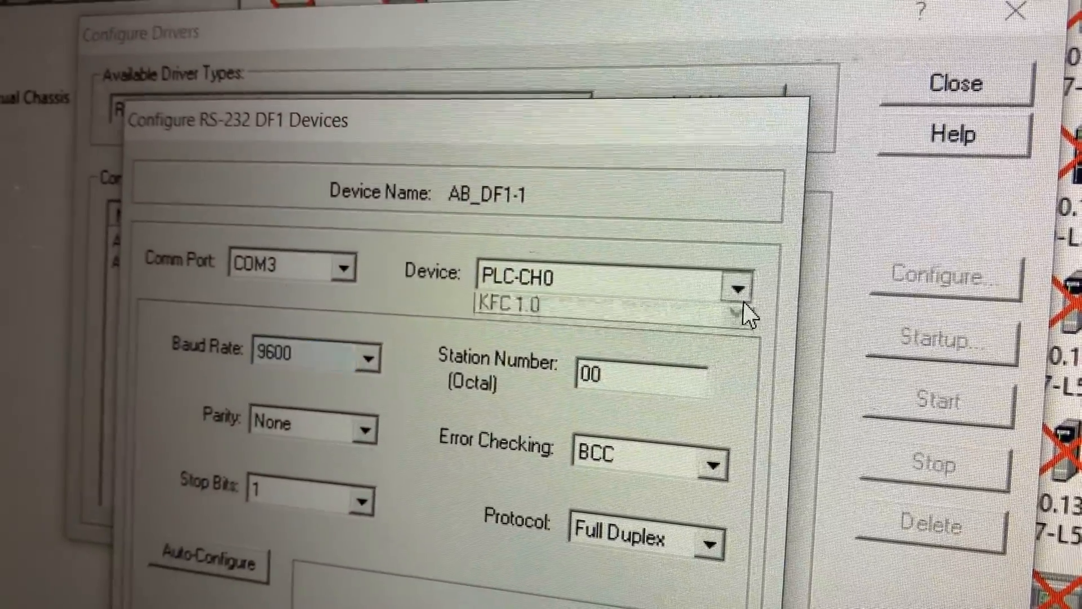
click(739, 287)
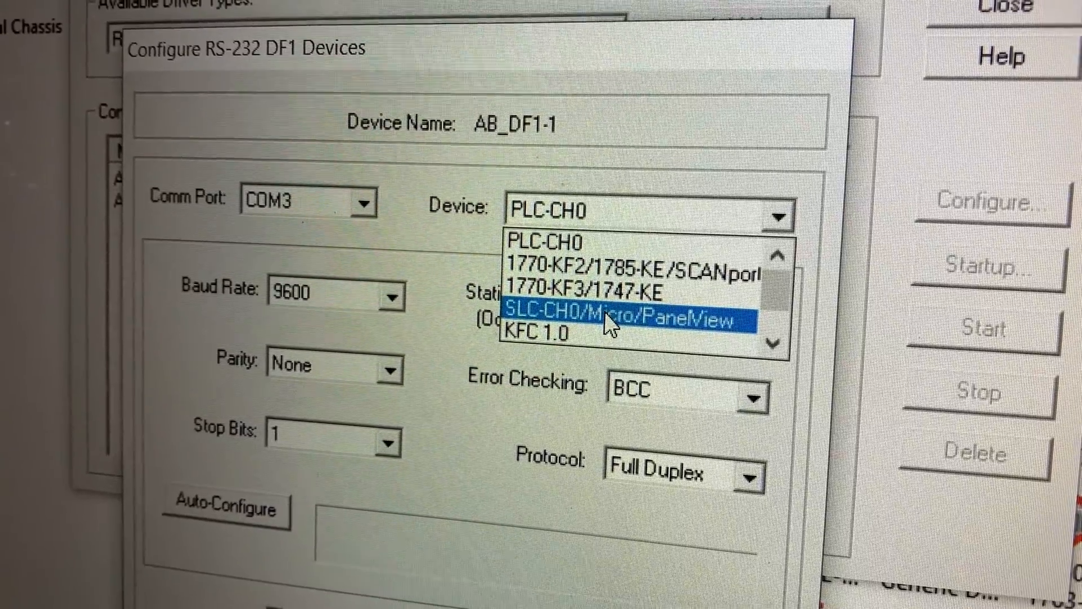
click(621, 319)
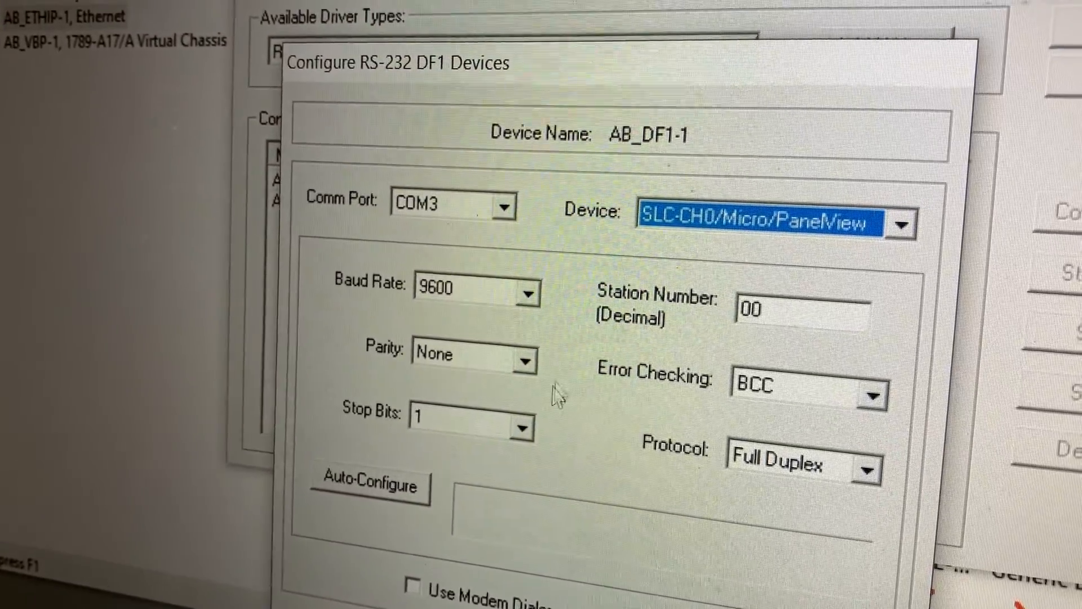
click(527, 290)
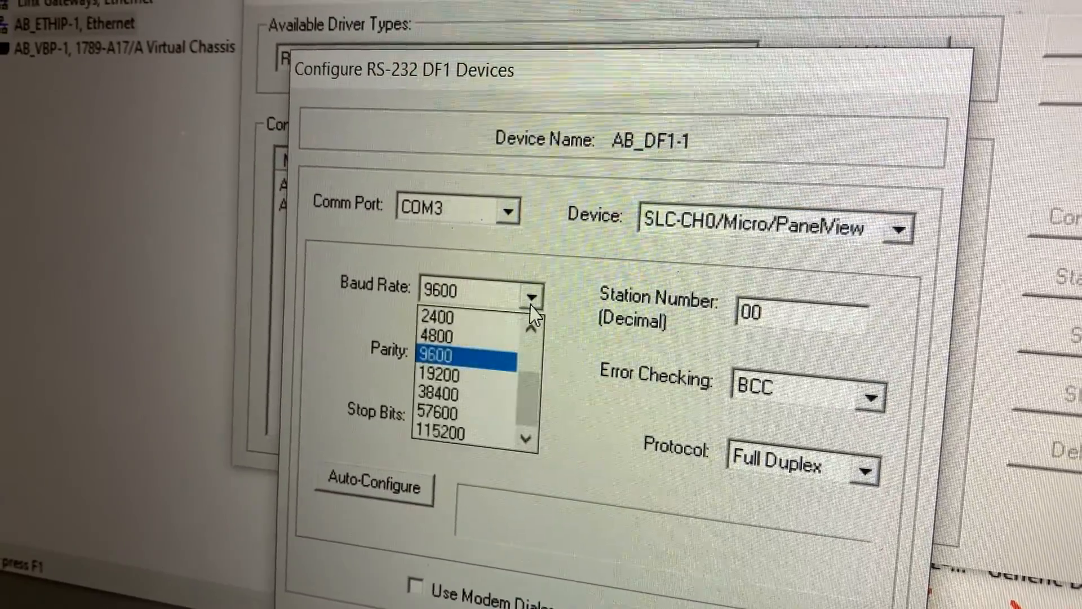
click(439, 374)
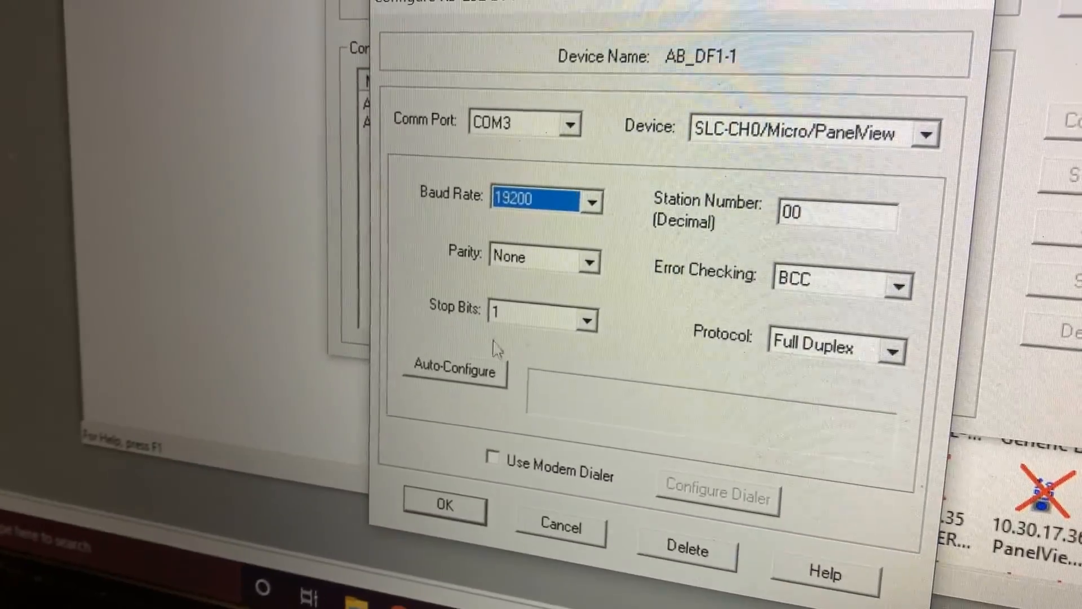
click(452, 365)
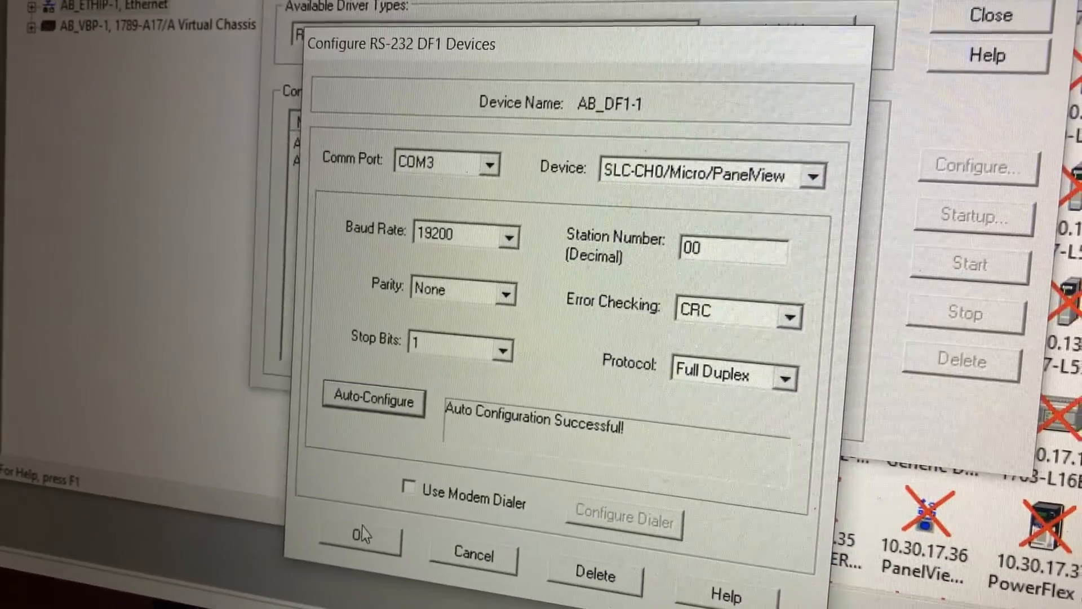
Confirm the COM3 DF1 driver settings so AB_DF1-1 is listed as running
click(355, 536)
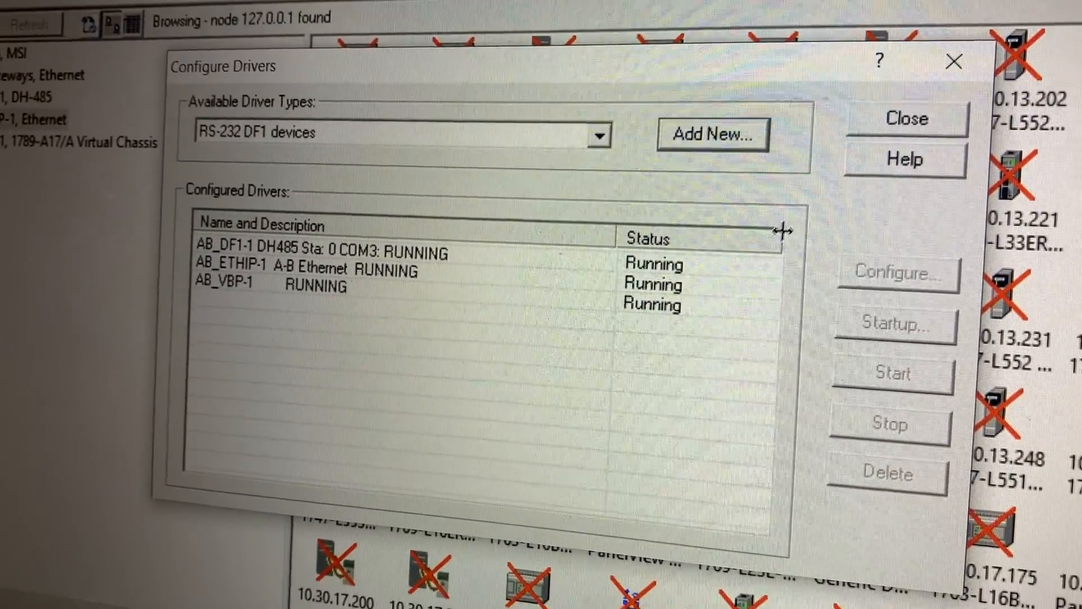
click(905, 119)
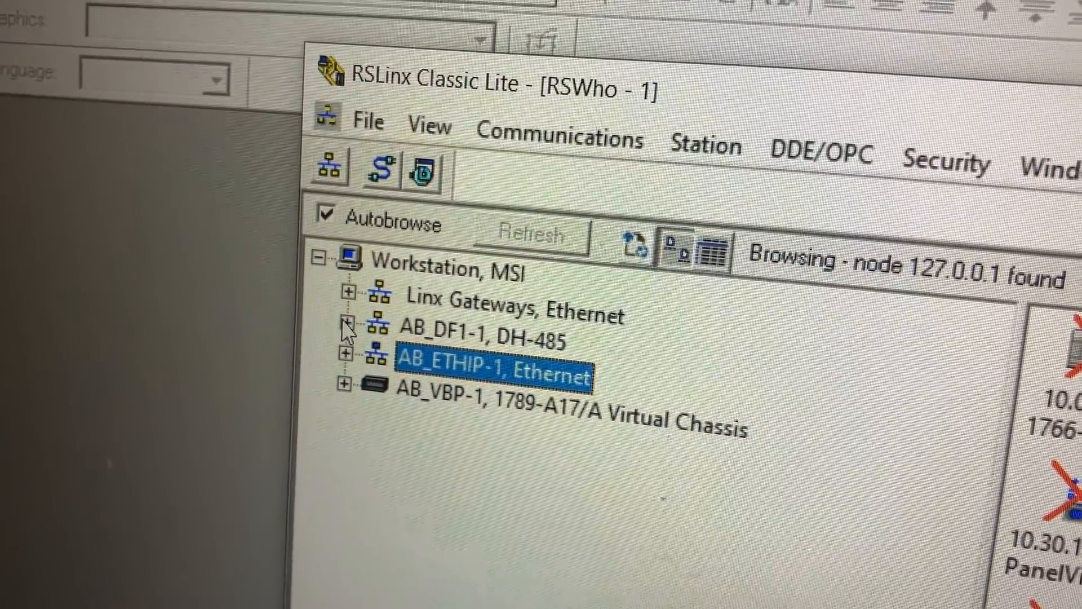
Expand the AB_DF1-1 DF1 network in the RSWho browse tree to show its devices
click(347, 323)
text(pa)
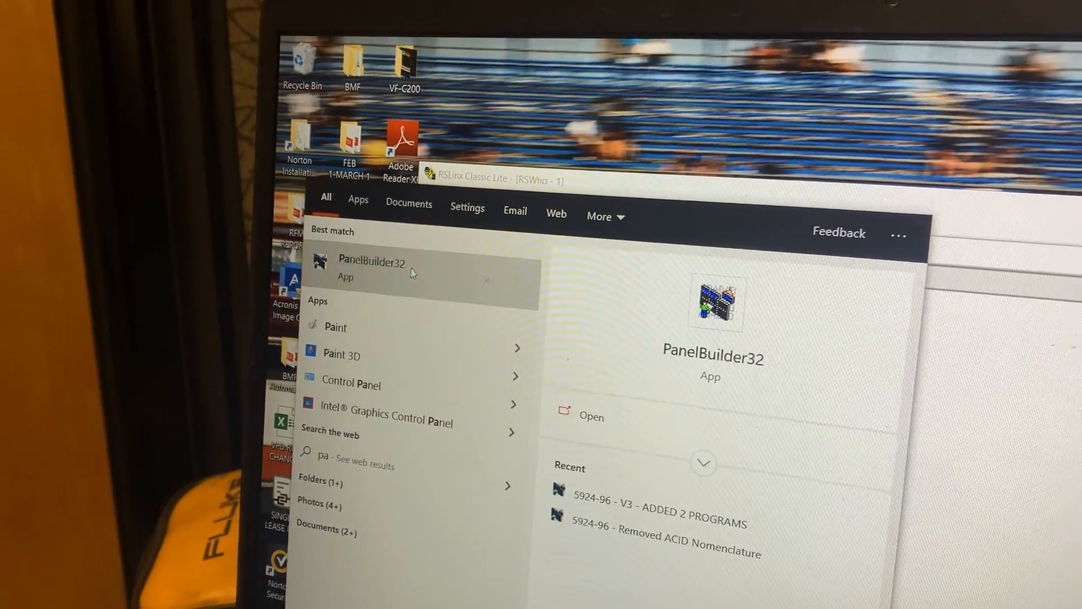
Launch PanelBuilder32 from the Windows search results
click(370, 269)
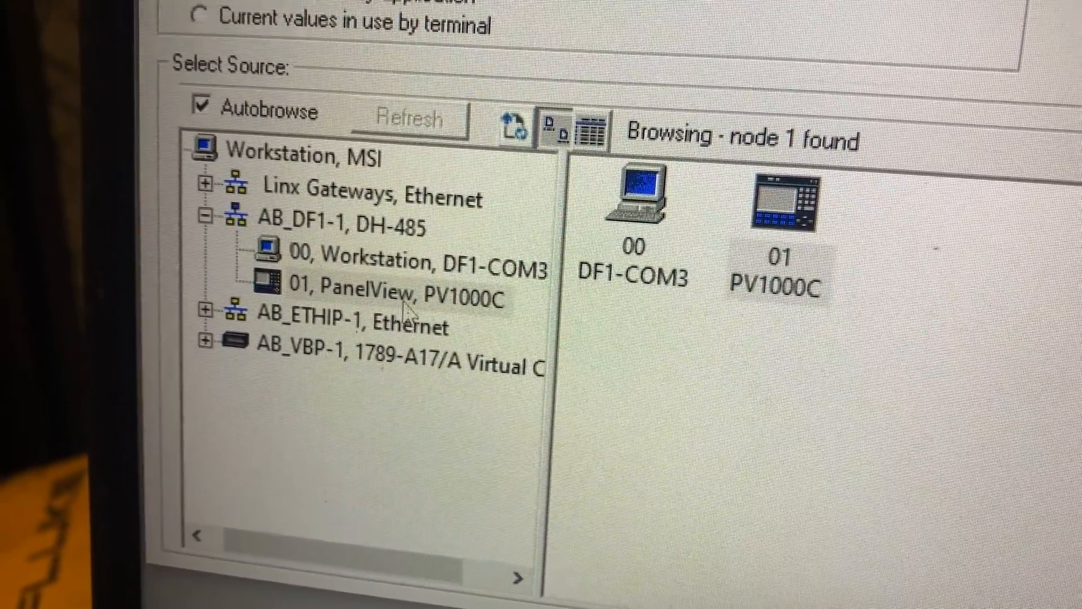
Select the PanelView PV1000C at node 01 as the communication target and accept the settings
click(338, 224)
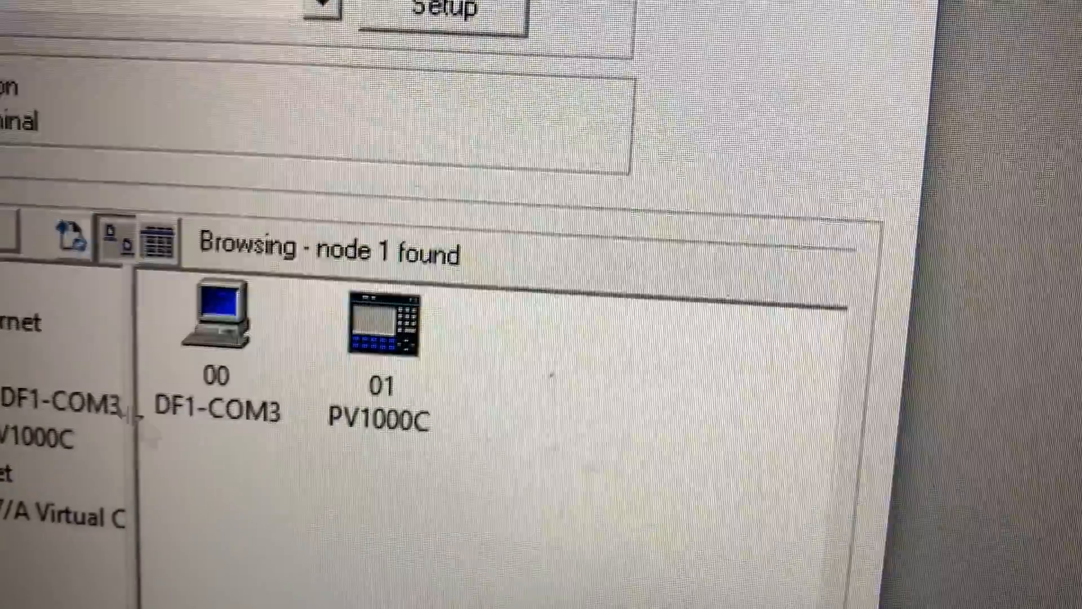
click(404, 325)
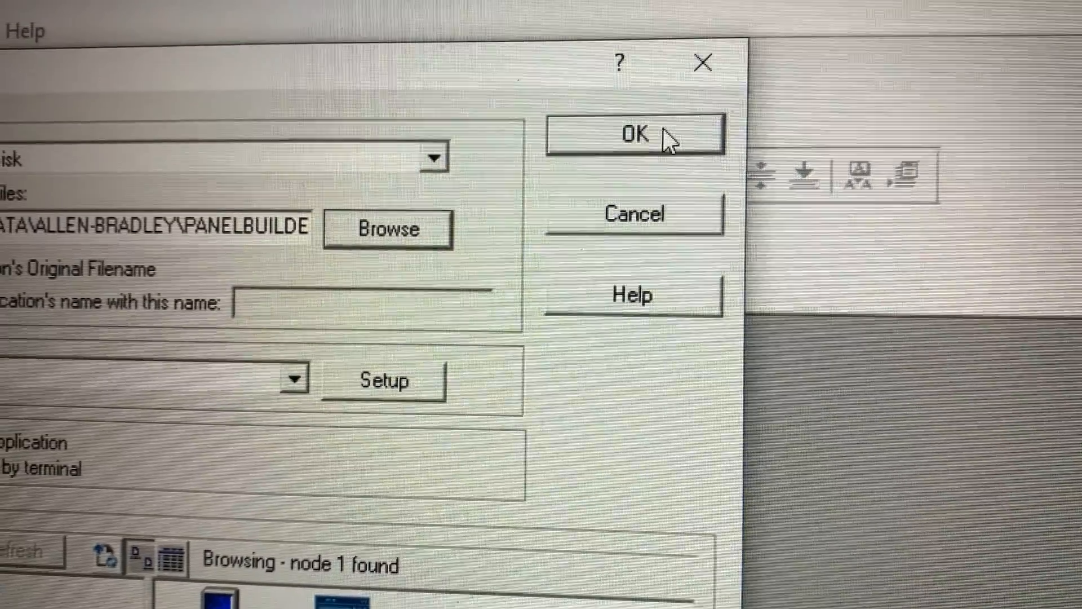
click(633, 134)
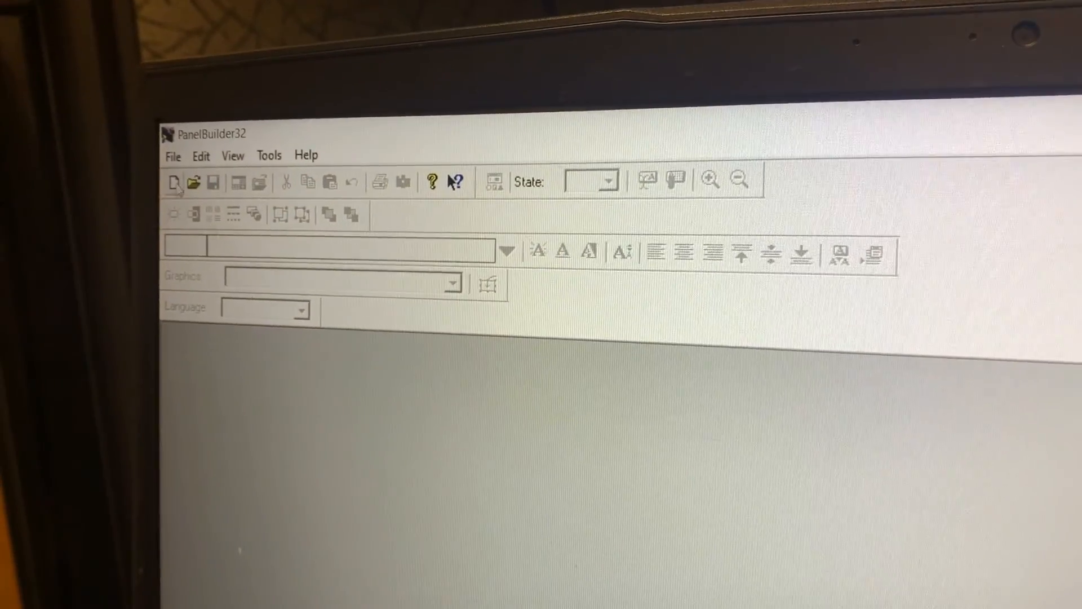
Browse the File and Tools menus in PanelBuilder32, then return to the Windows search
click(173, 155)
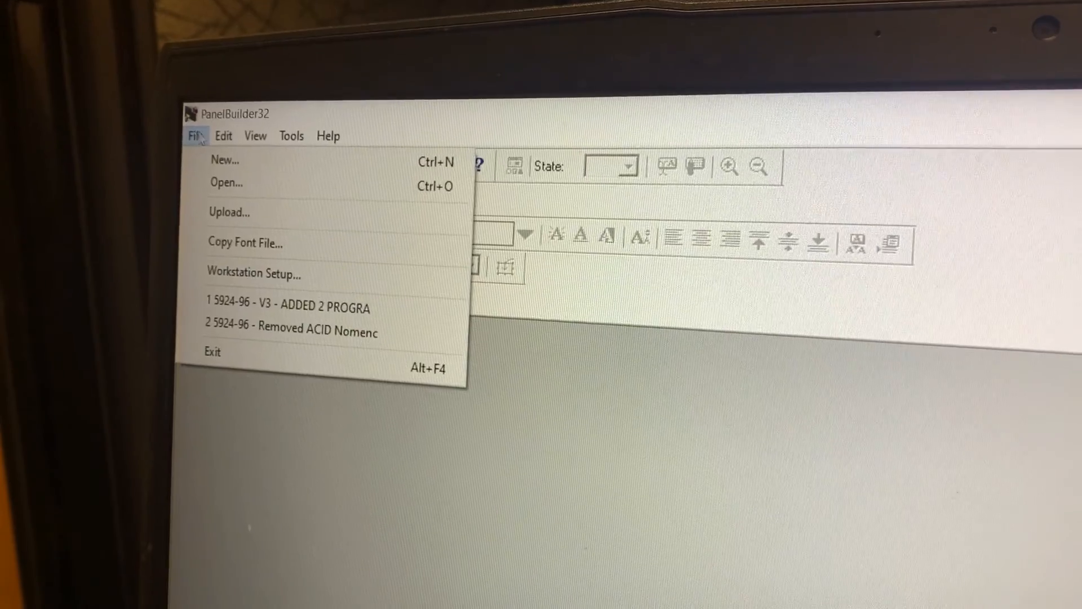
click(300, 135)
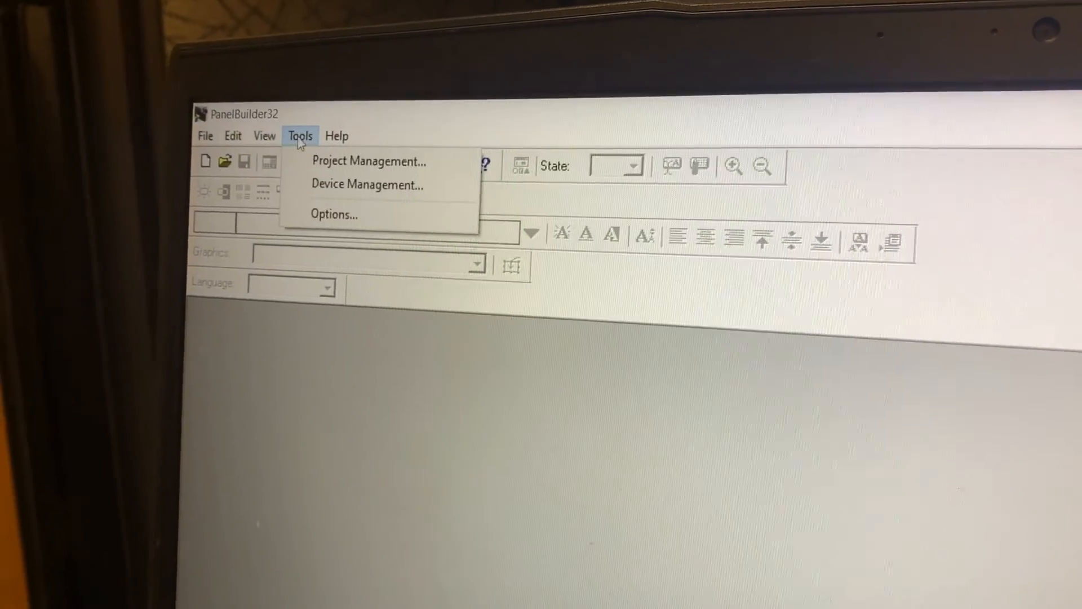
click(326, 144)
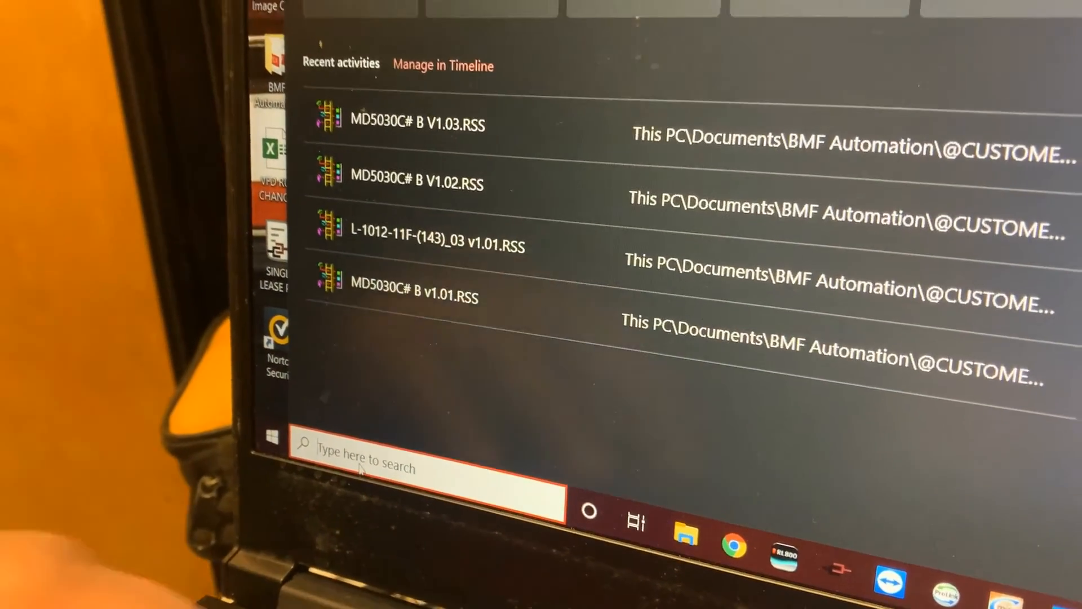
Relaunch PanelBuilder32 via search and choose to download an application to a PanelView terminal
text(p)
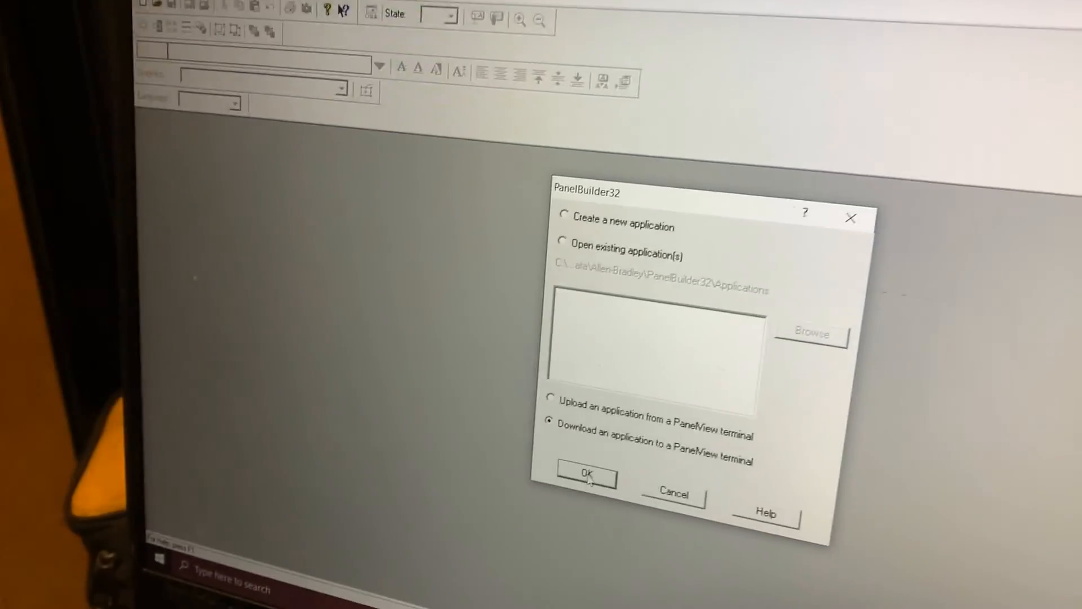
click(586, 474)
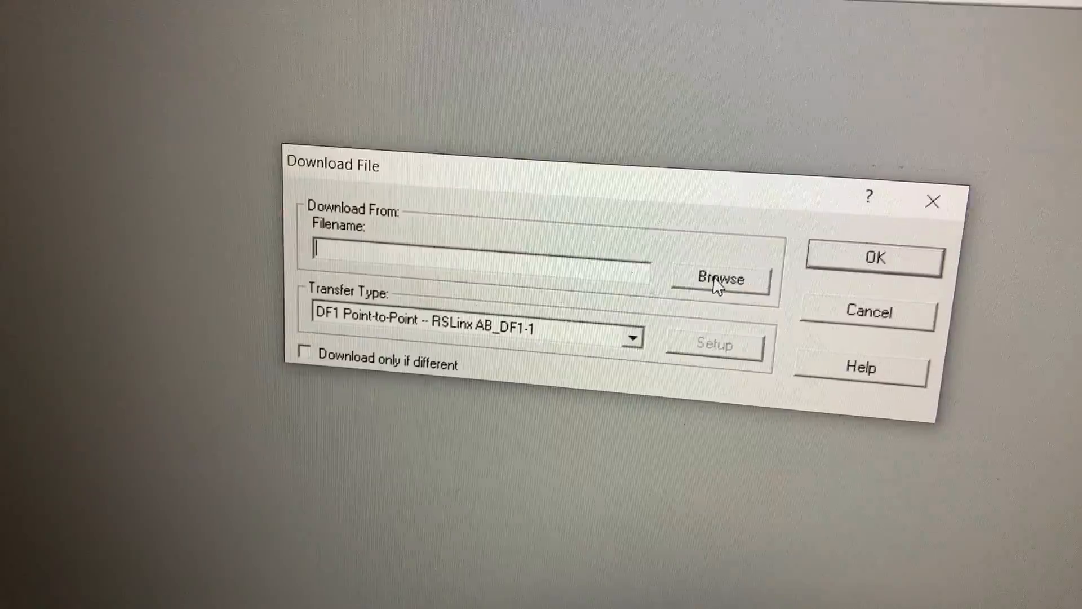
Browse to the V2 .pva application file and start the download, which fails with Error 4090
click(720, 279)
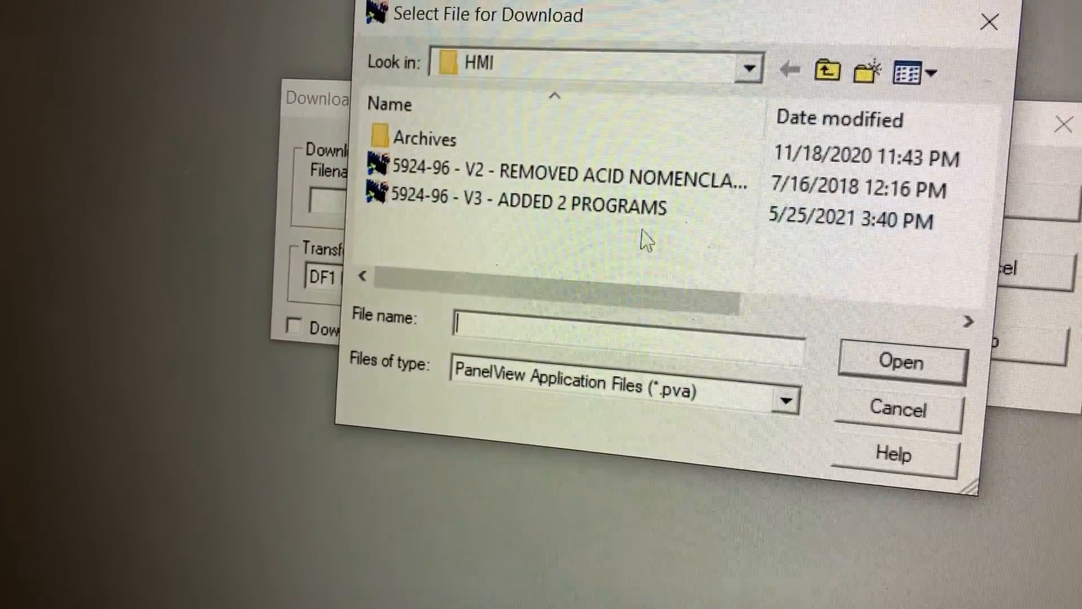
click(552, 174)
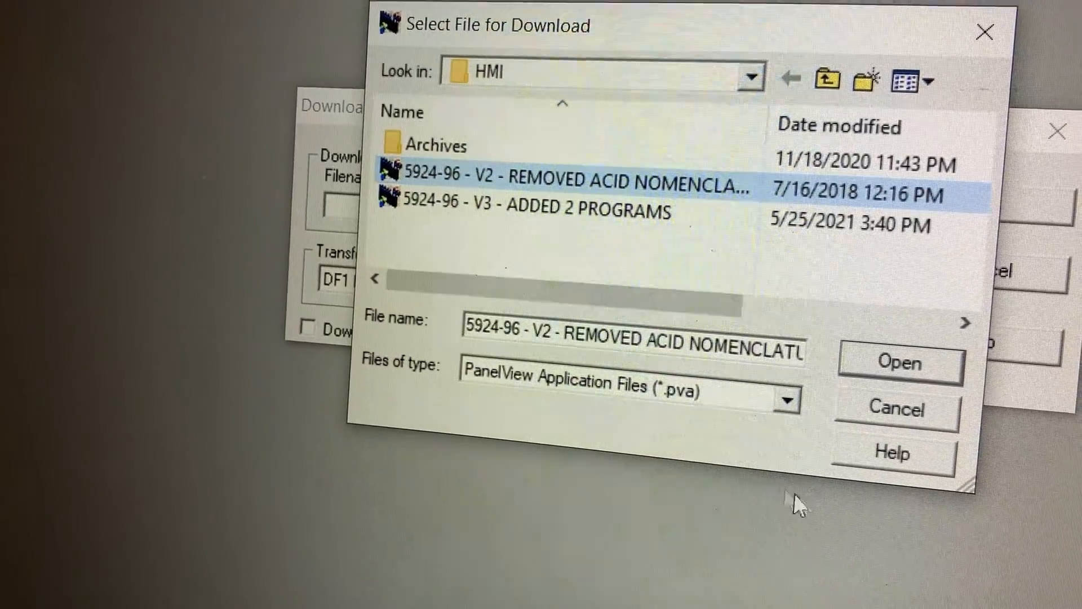
click(899, 362)
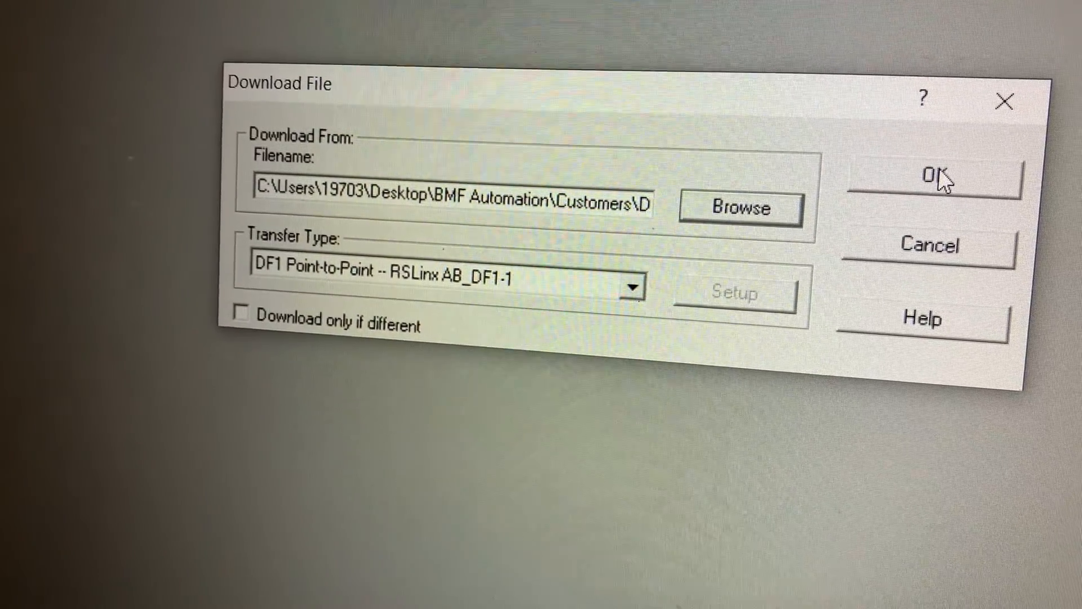
click(932, 176)
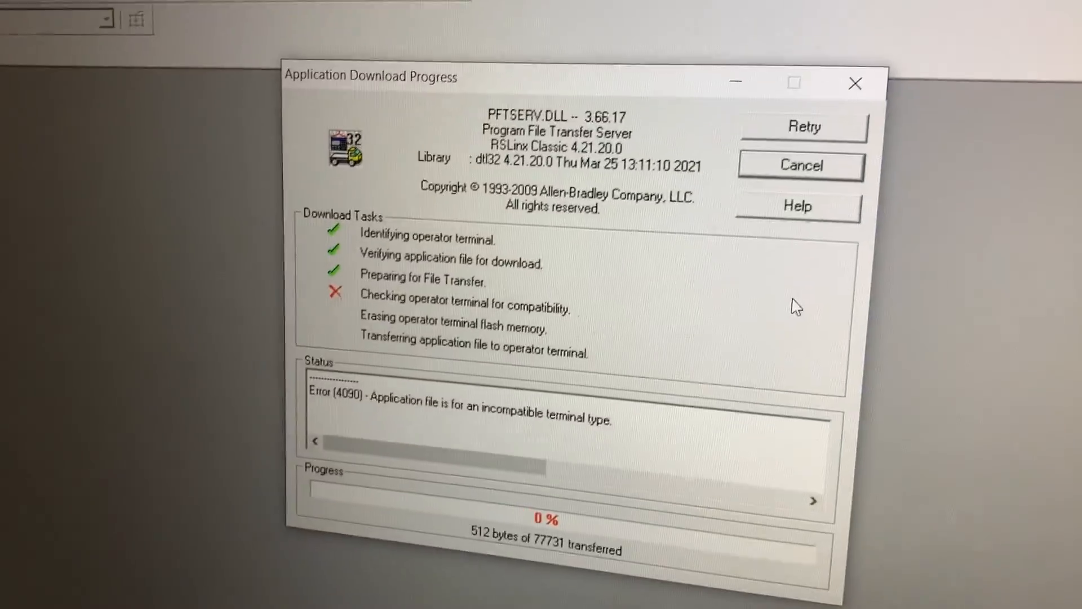